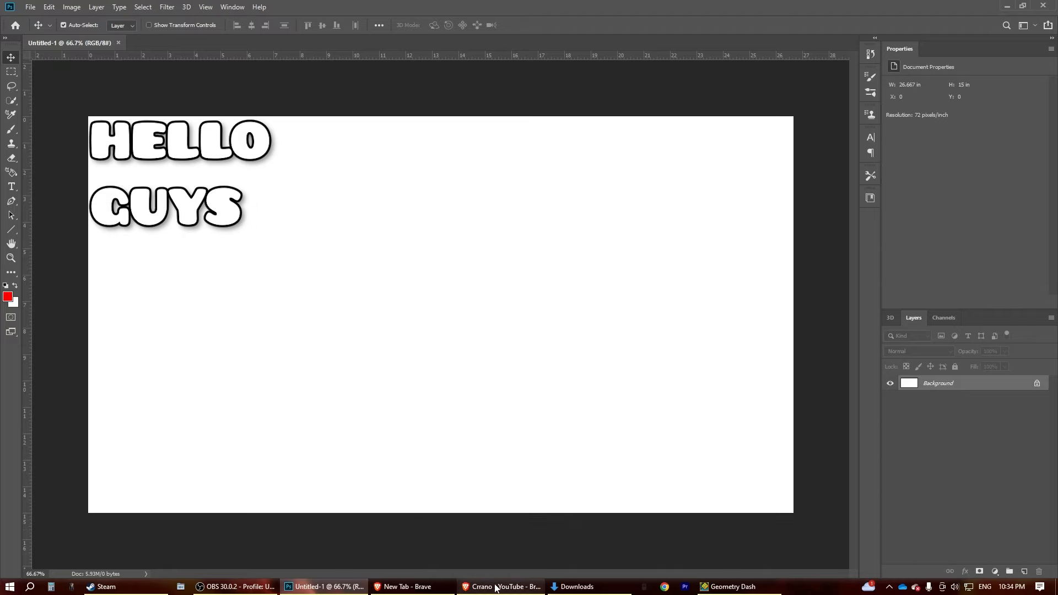
Step: Bring in the DEADLOCKED level-menu screenshot and stretch it to cover the whole canvas
click(502, 586)
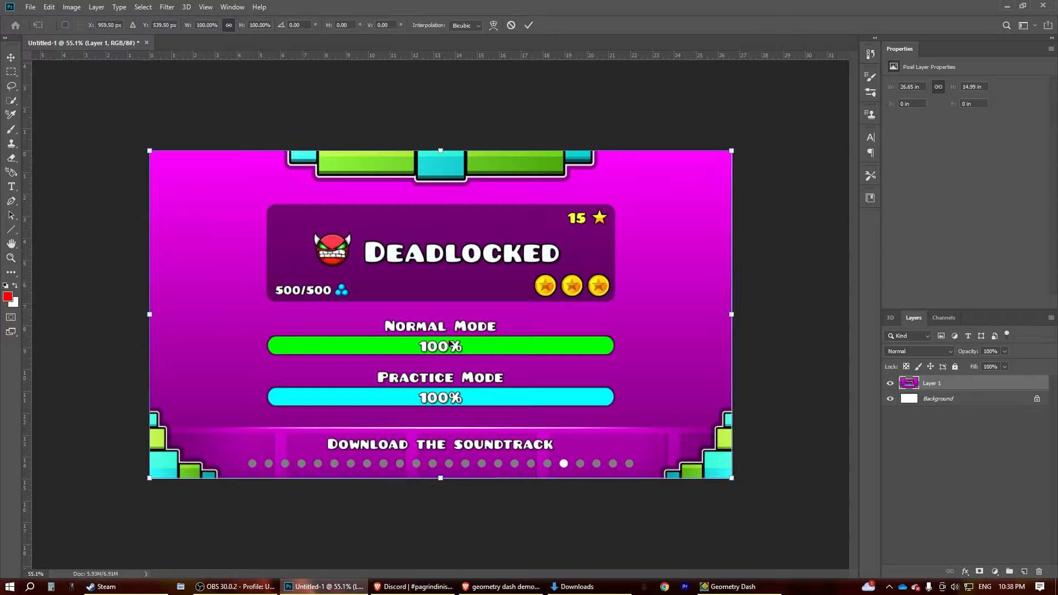
drag(730, 478, 815, 537)
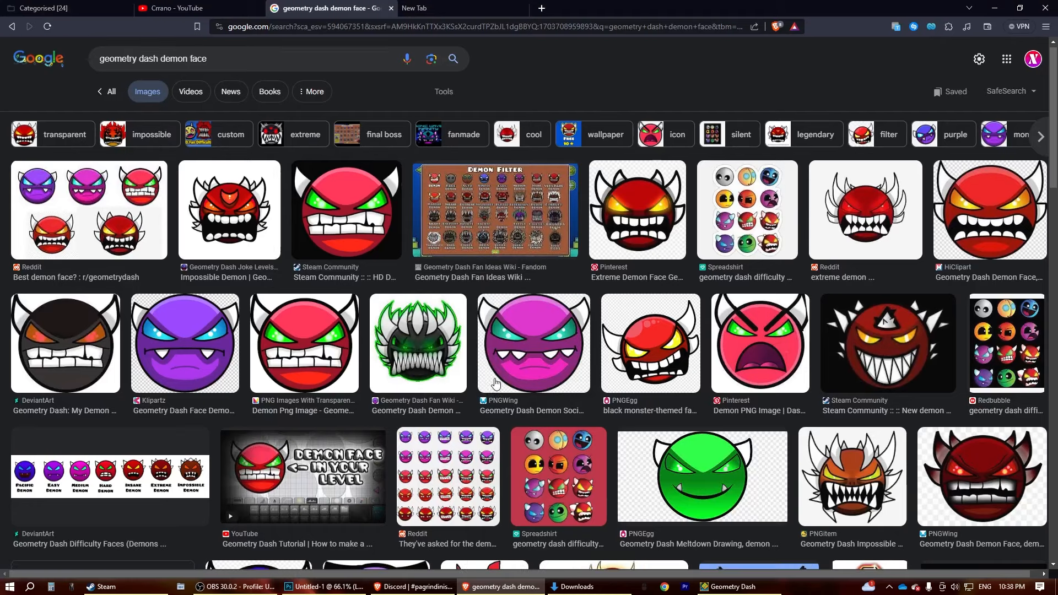
Step: Locate the Reddit Omega Demon face in the image results and copy it
scroll(down, 3)
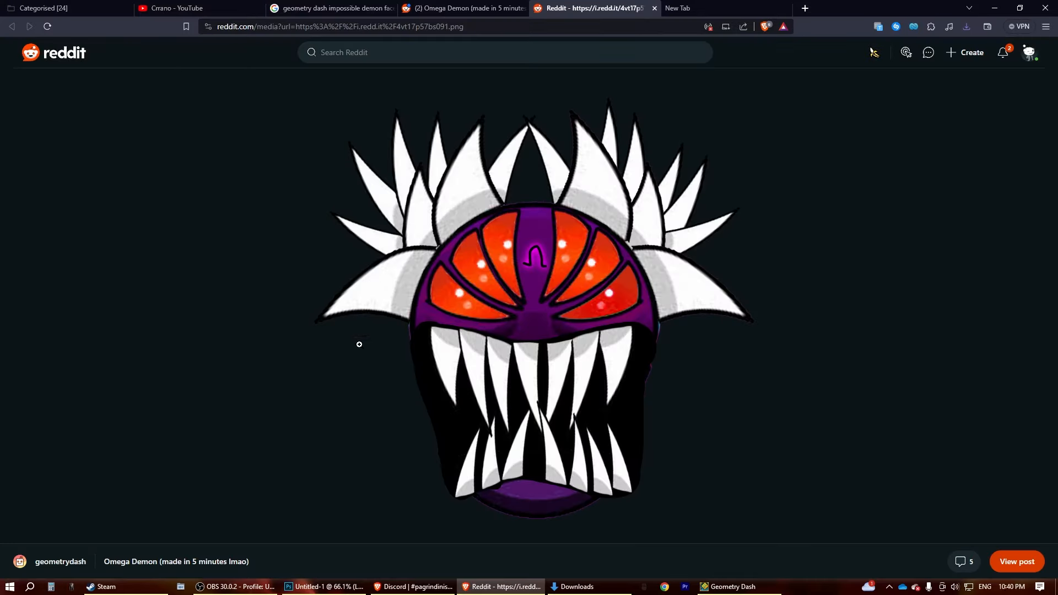
right_click(513, 347)
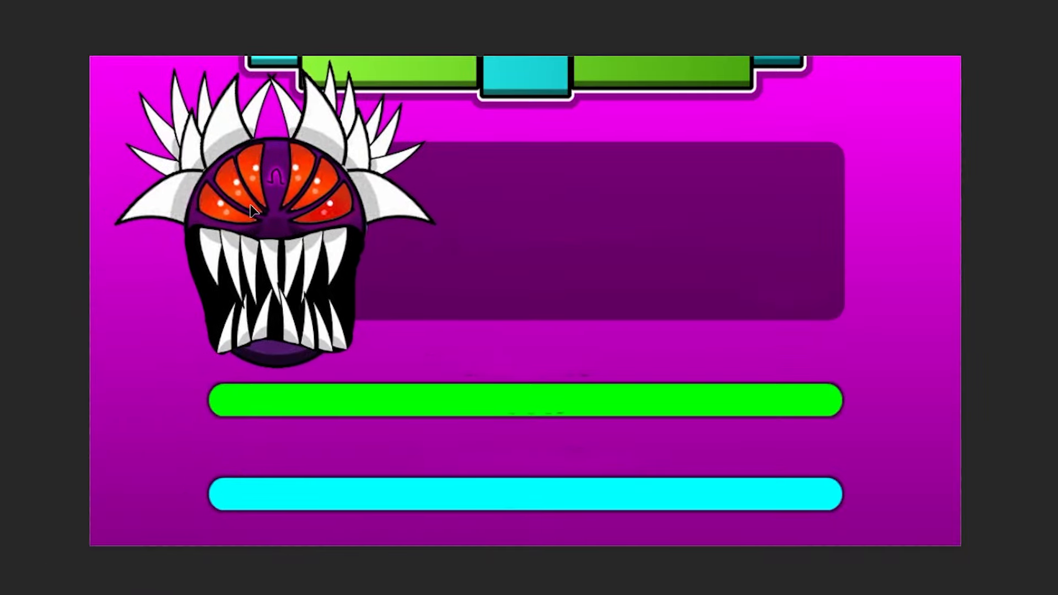
Step: Add a SILENT DASH title text box in the purple level-name panel
click(634, 228)
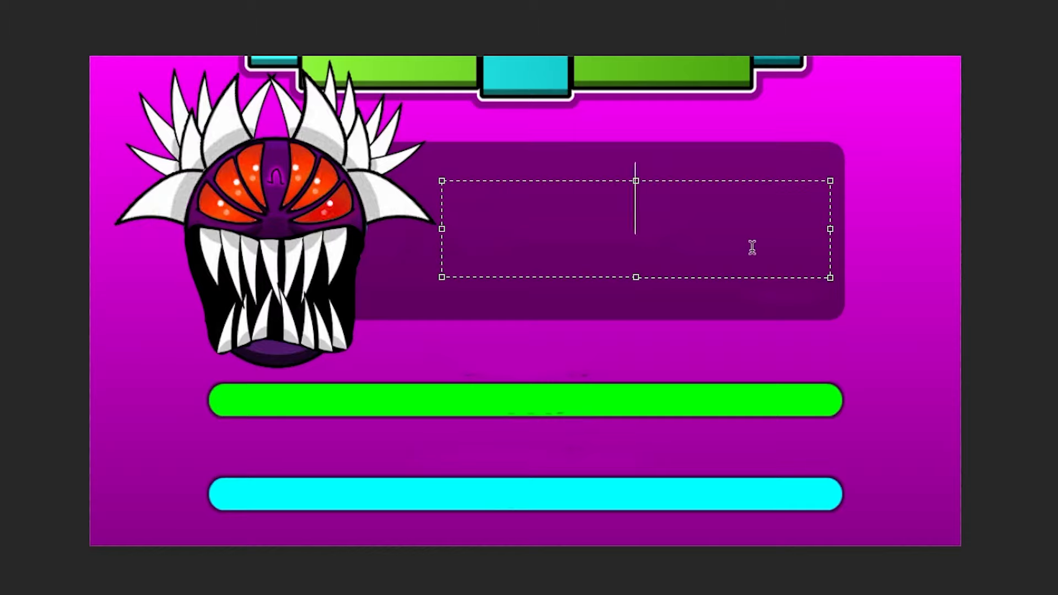
text(si)
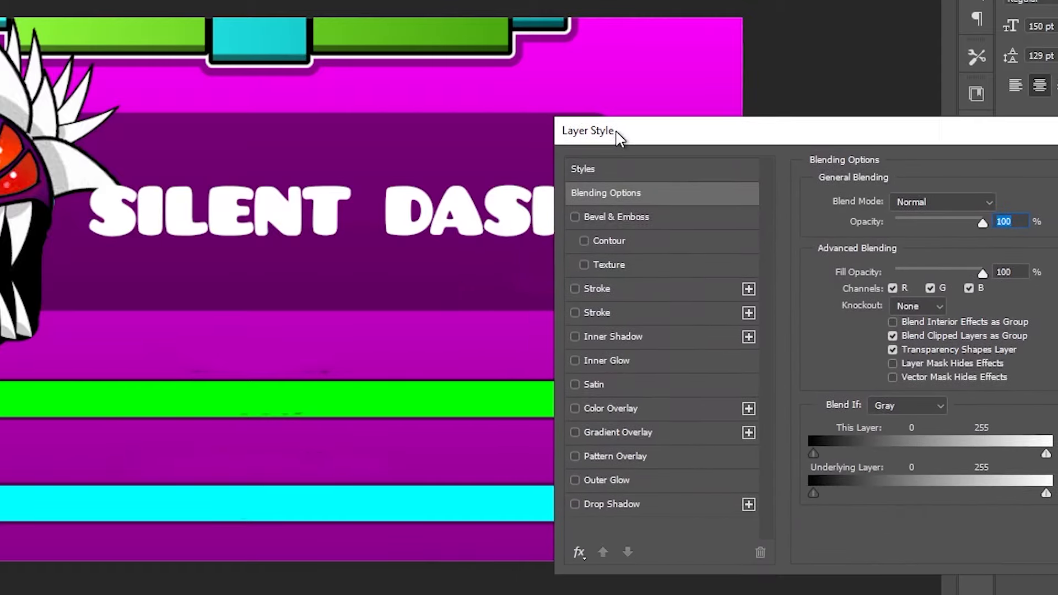
Step: Style the title with Bevel & Emboss and an Outer Glow sampled from the menu's purple
click(575, 216)
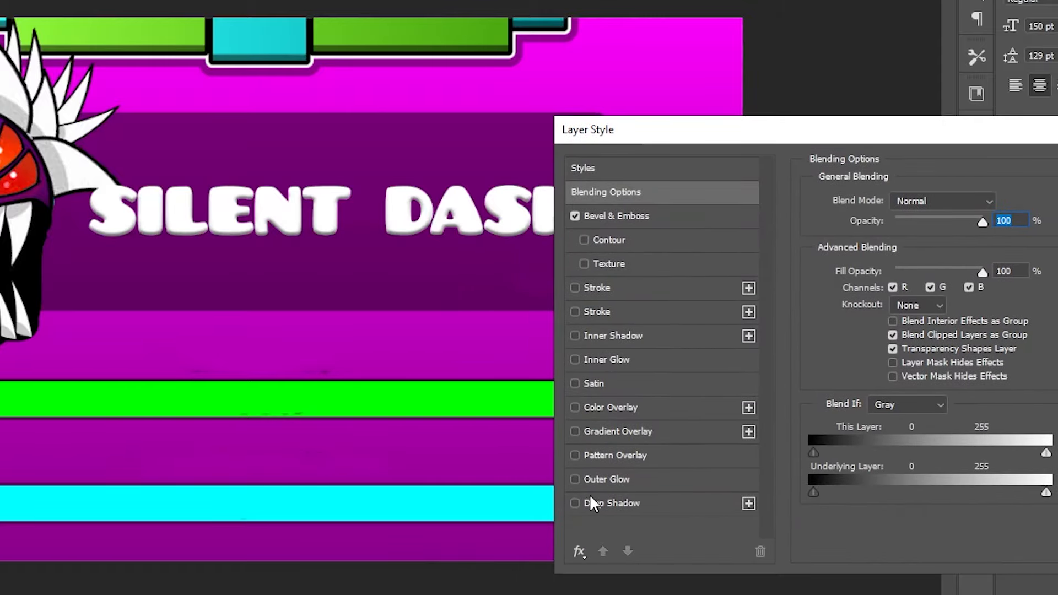
click(574, 480)
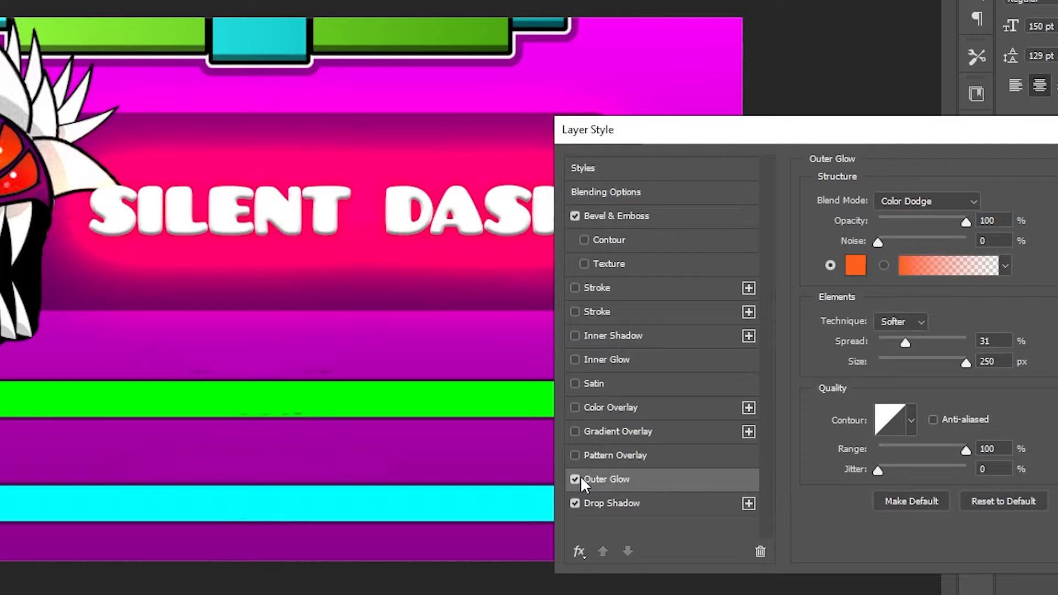
click(855, 266)
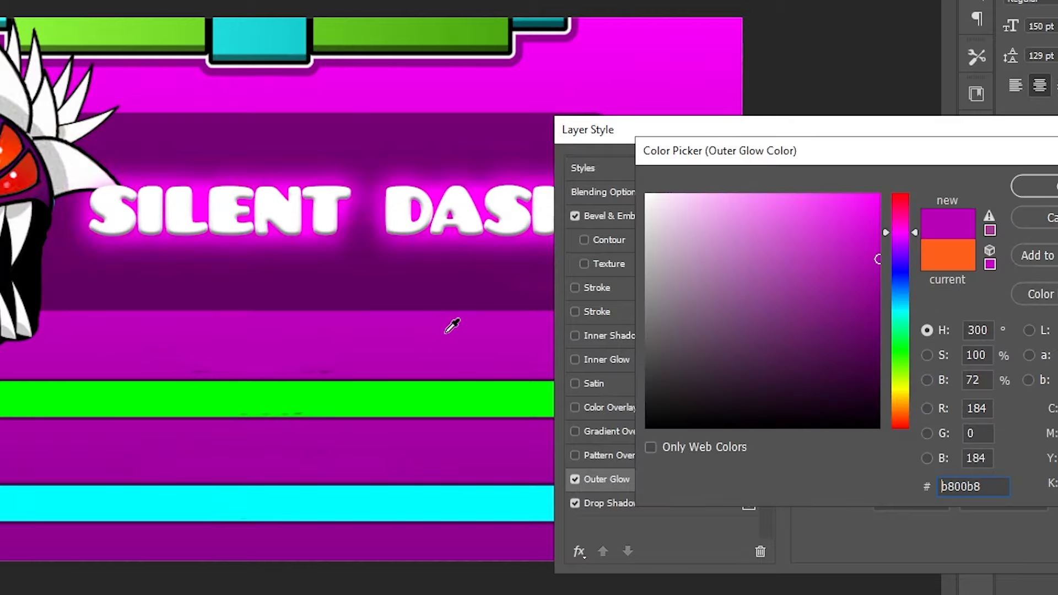
click(596, 311)
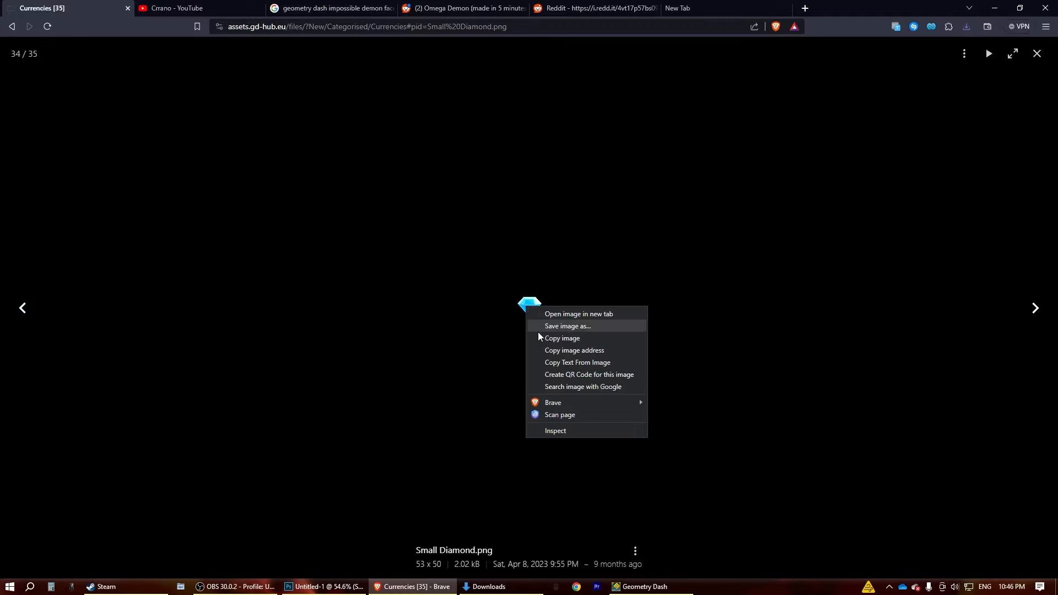
Step: Copy the Small Diamond.png currency icon from the gd-hub asset library
click(326, 587)
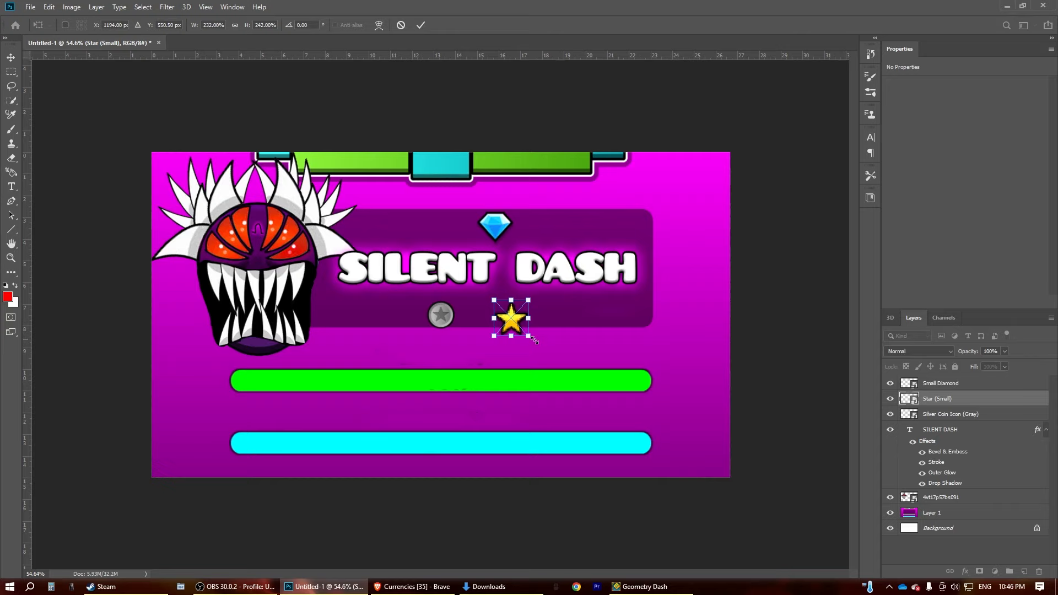
Step: Place the star beside the title's top right and add a 666 counter text layer
drag(510, 317, 627, 226)
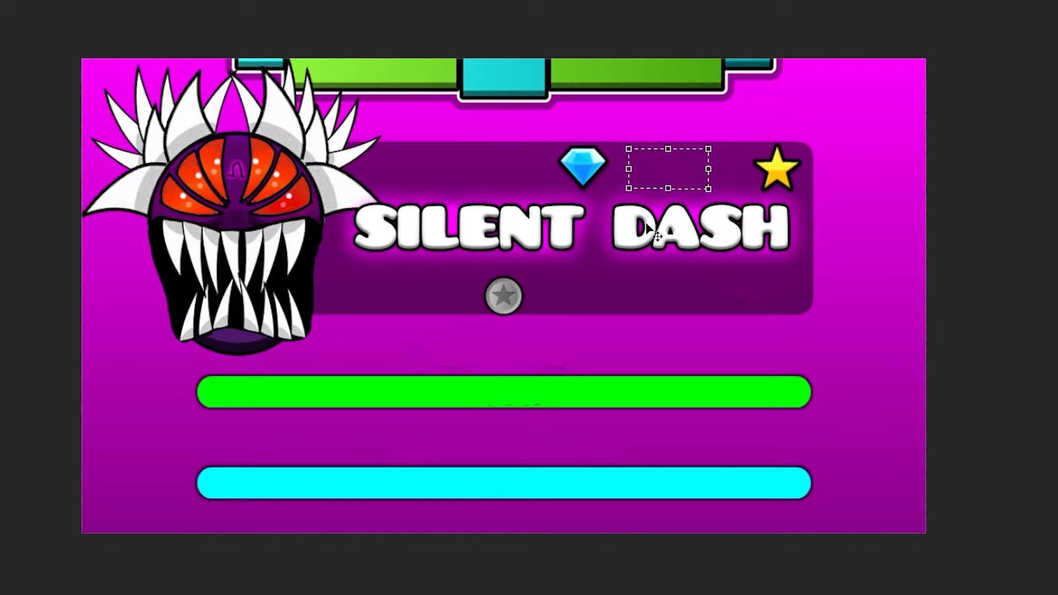
text(6)
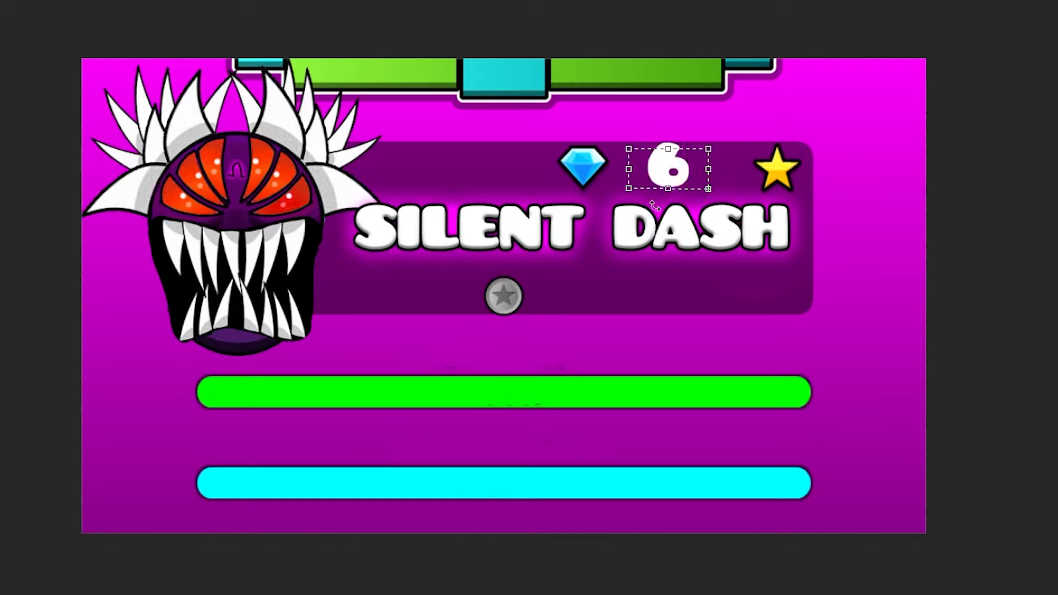
text(66)
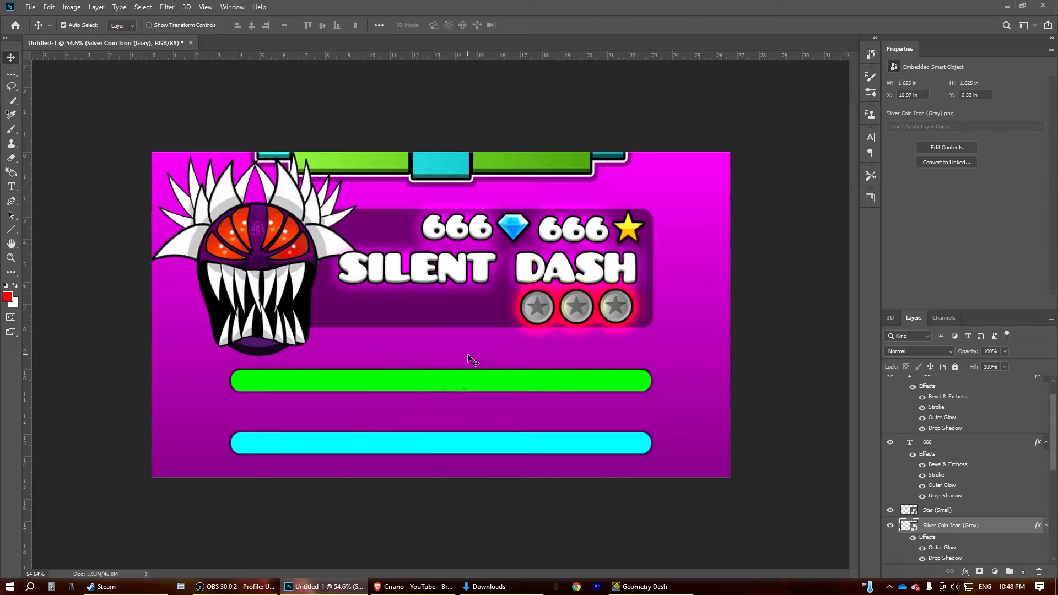
click(11, 187)
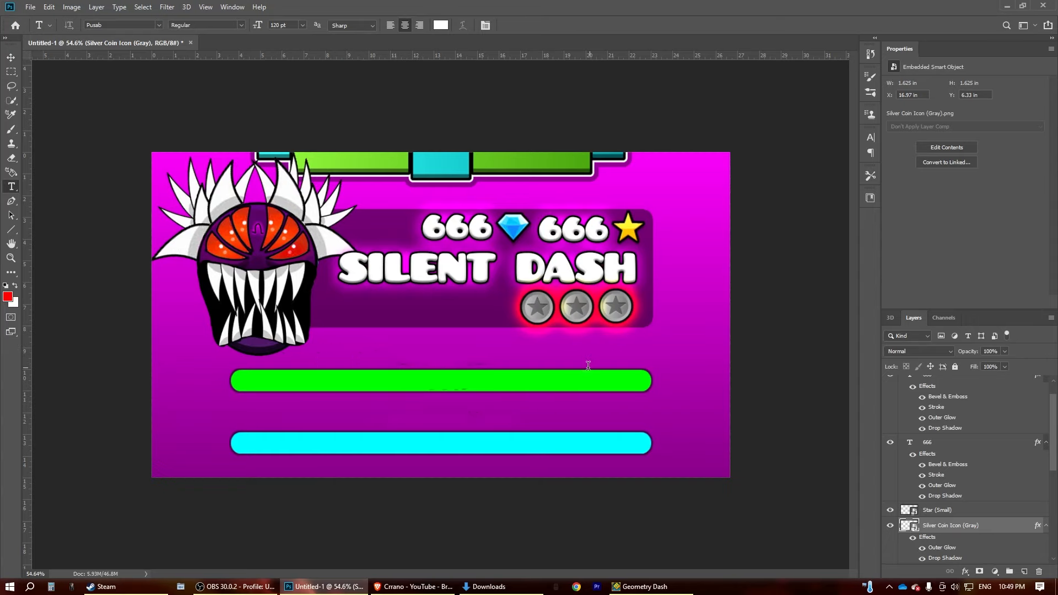
click(408, 585)
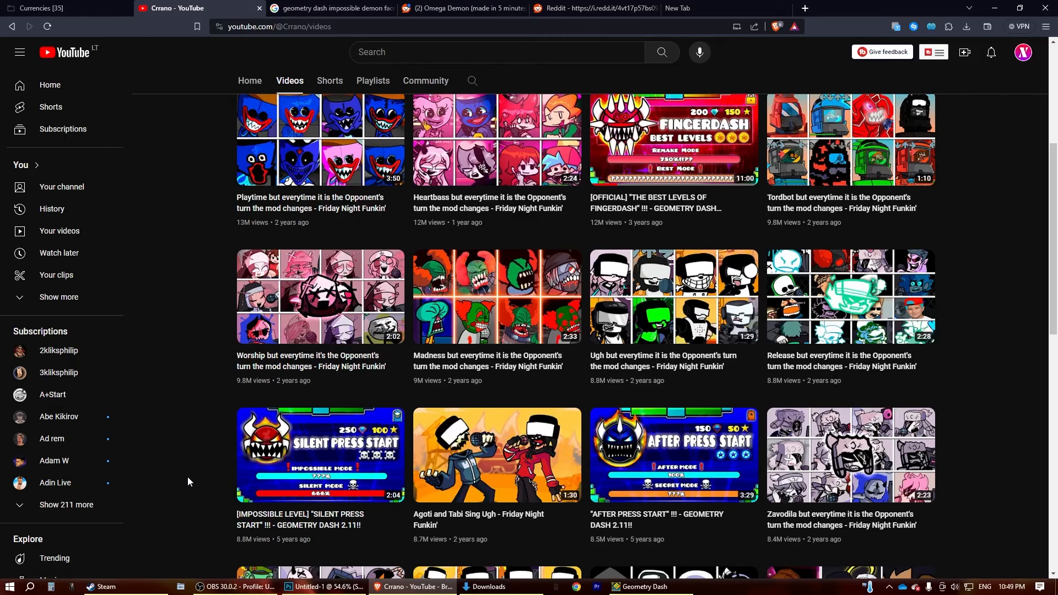
mouse_move(167, 492)
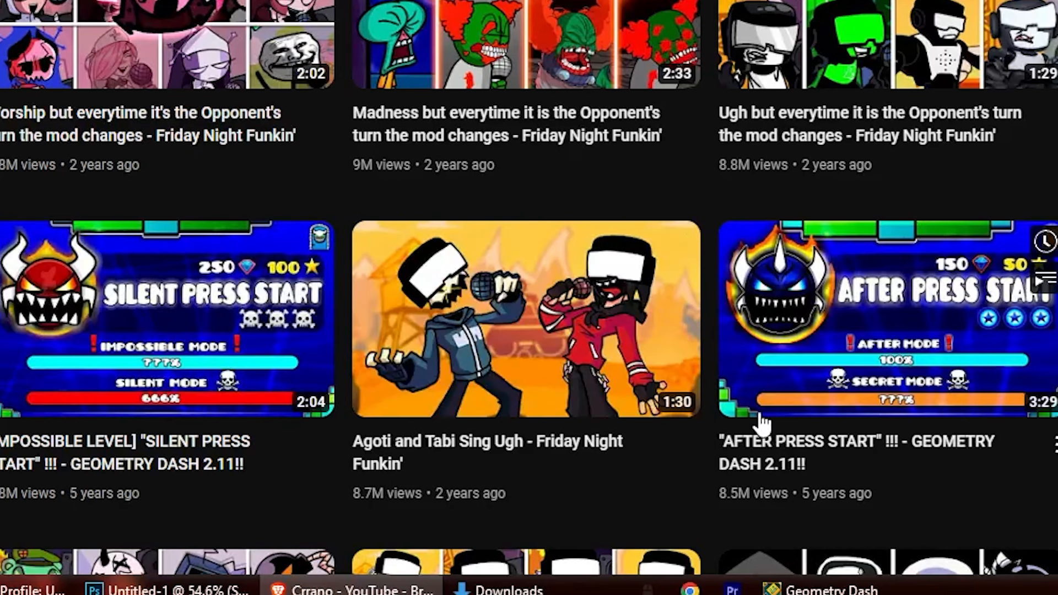
scroll(down, 3)
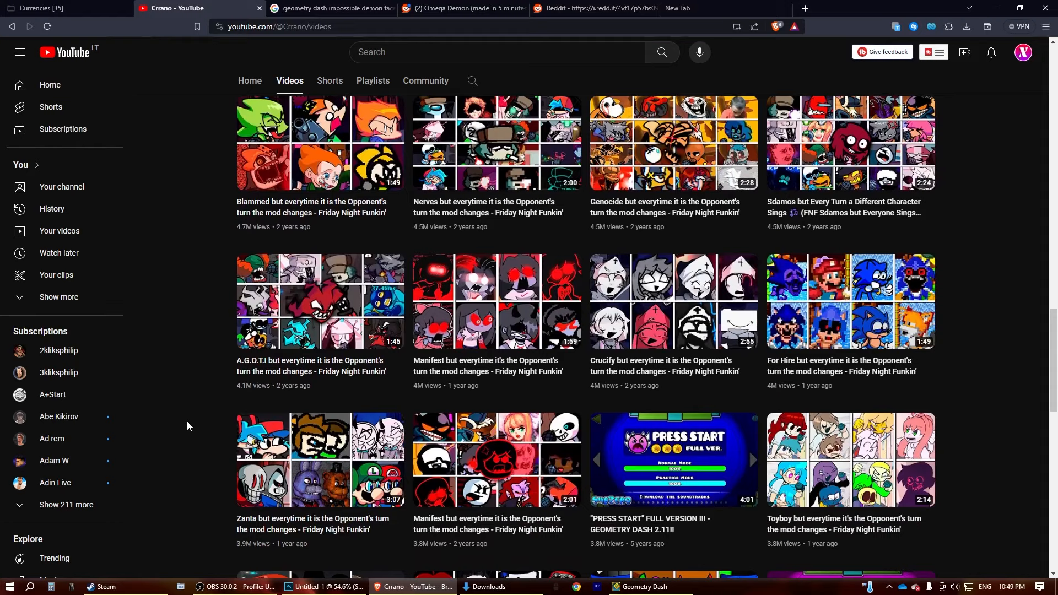
click(324, 590)
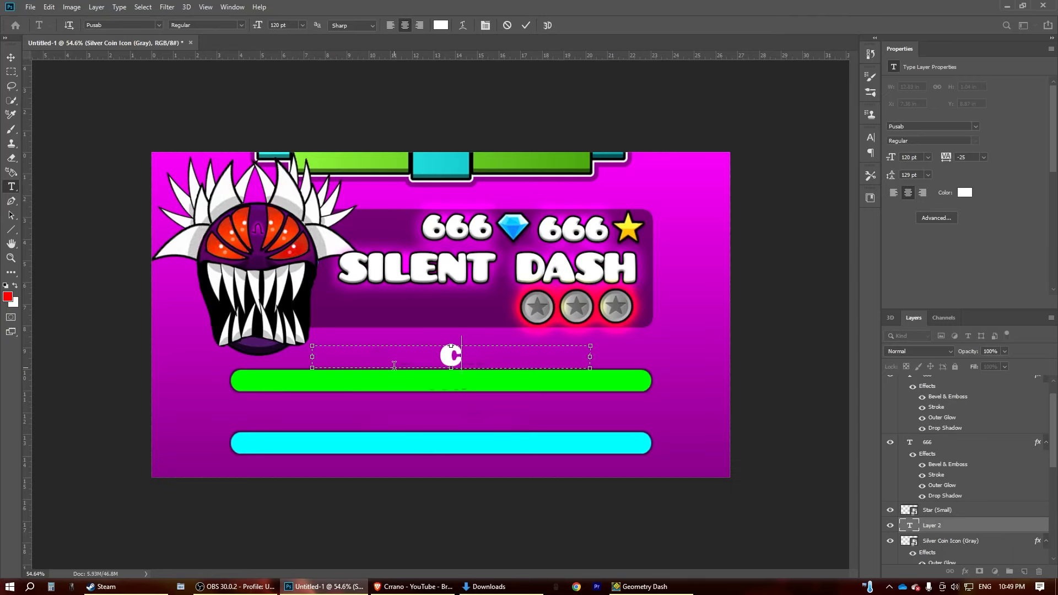
Step: Label the green bar CLICKBAIT MODE and the cyan bar CRRANO MODE in the game font
text(CLICKBAIT MODE)
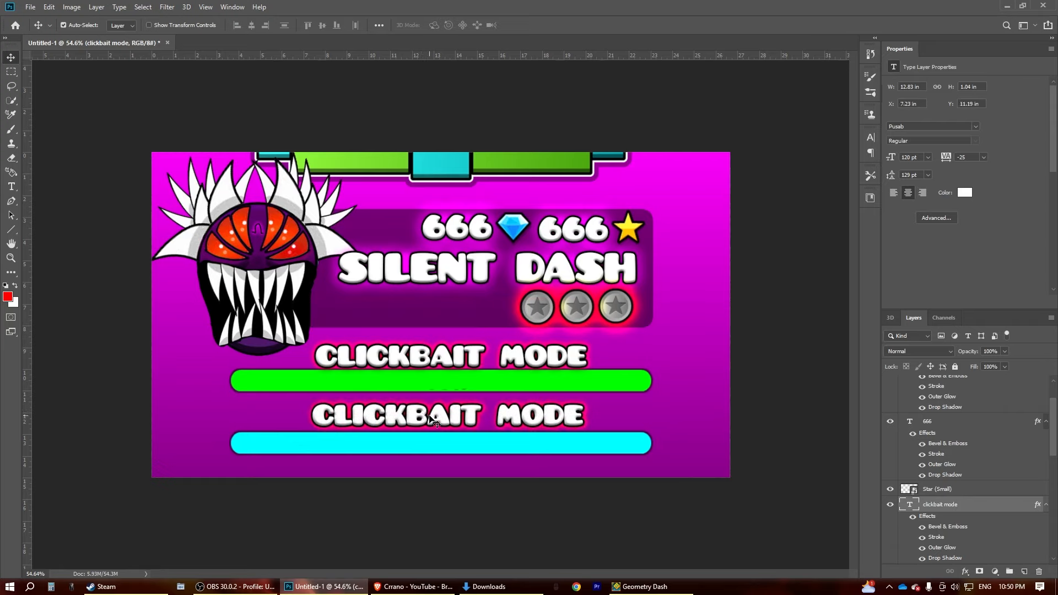
text(CRRANO MODE)
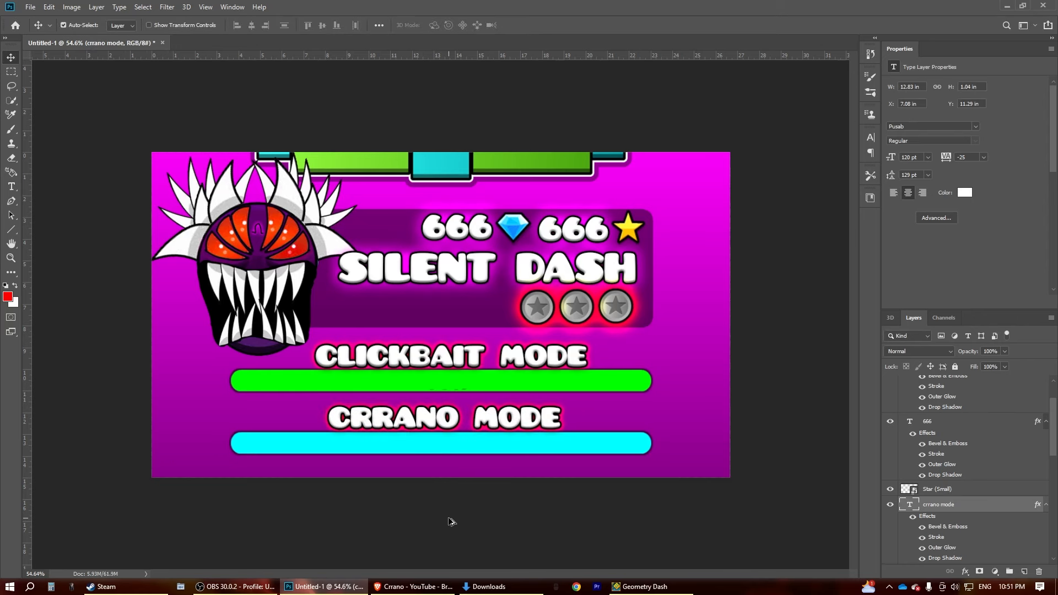
Step: Grab the Magic Icon sparkle and hand images from the Geometry Dash assets page
click(412, 586)
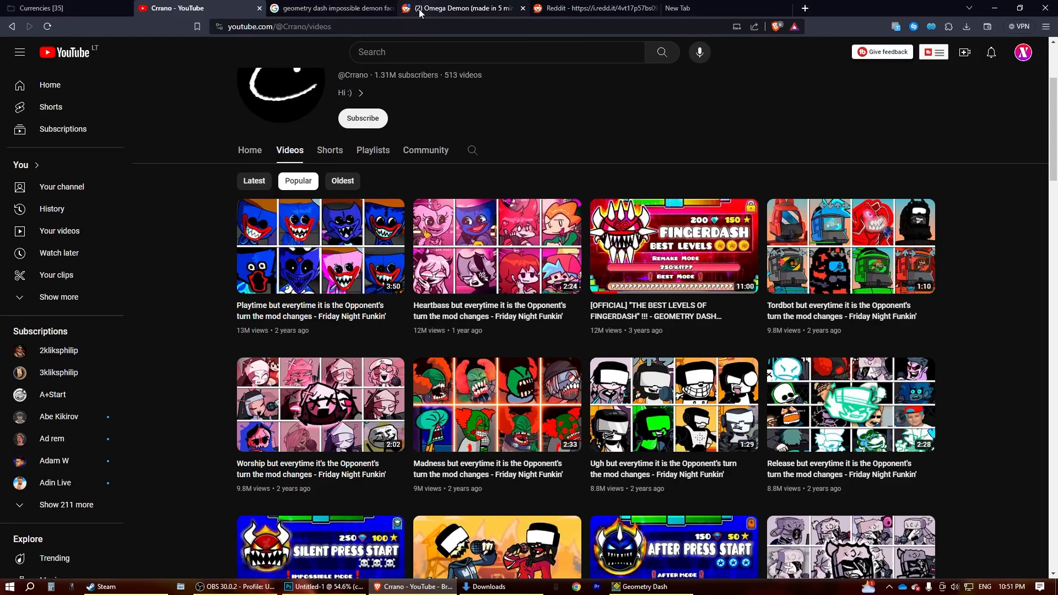
click(48, 8)
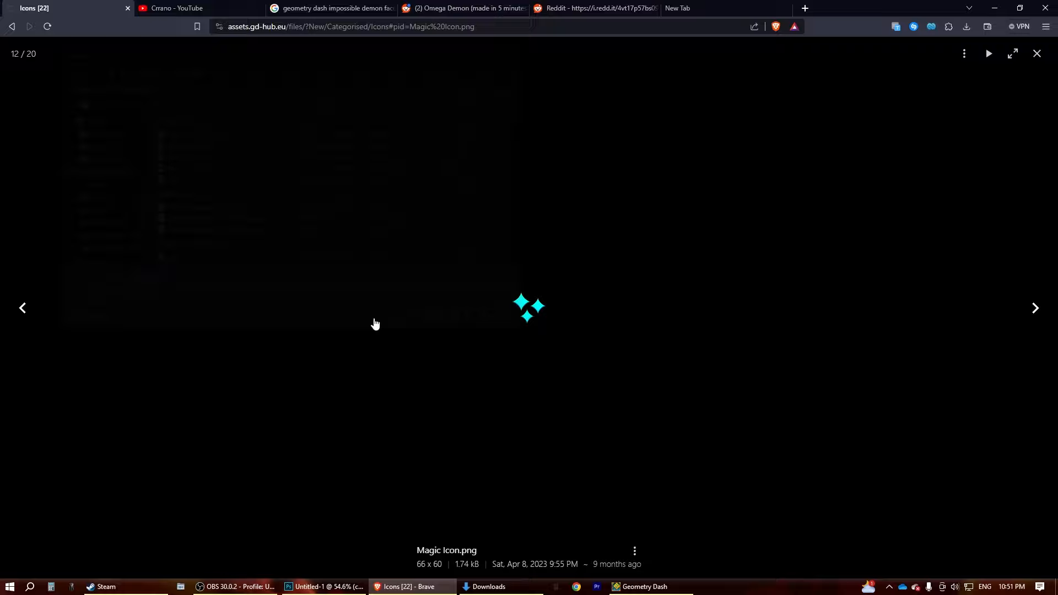
click(1036, 54)
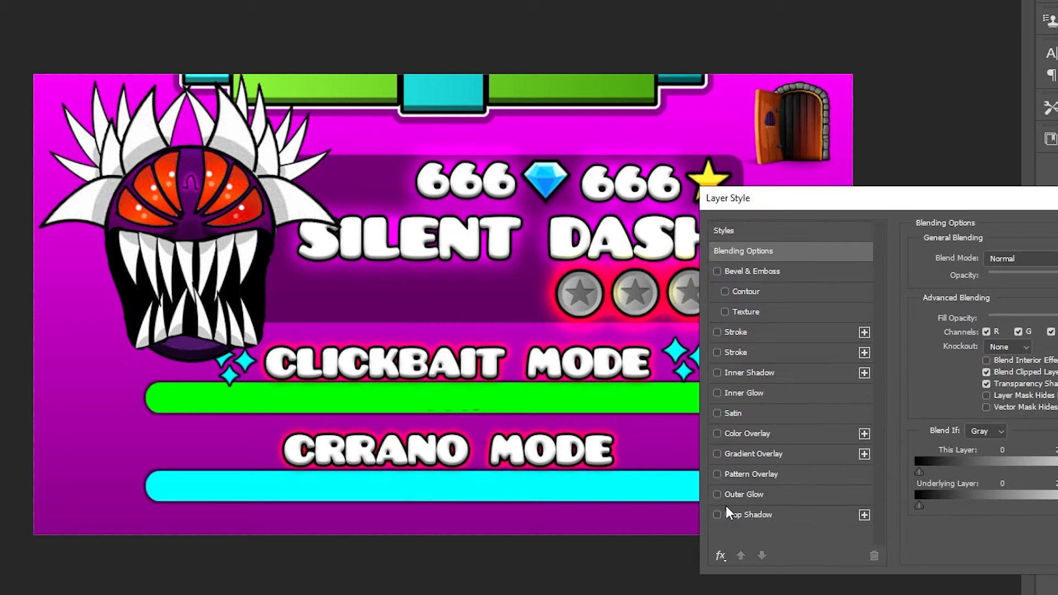
Step: Give the new icon layer a glow, then copy the fire image for behind the demon face
click(744, 494)
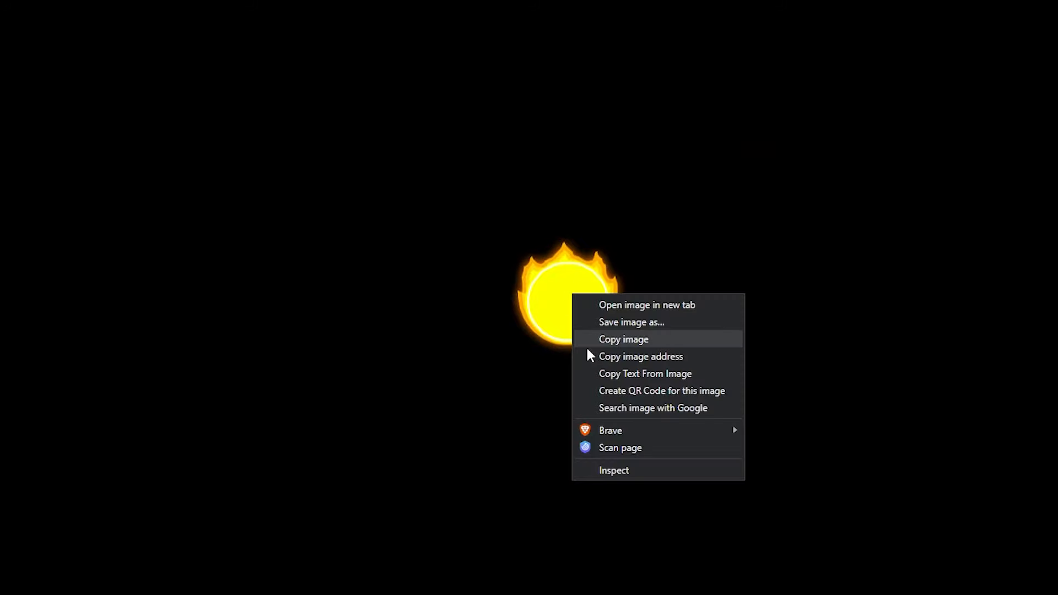
click(622, 339)
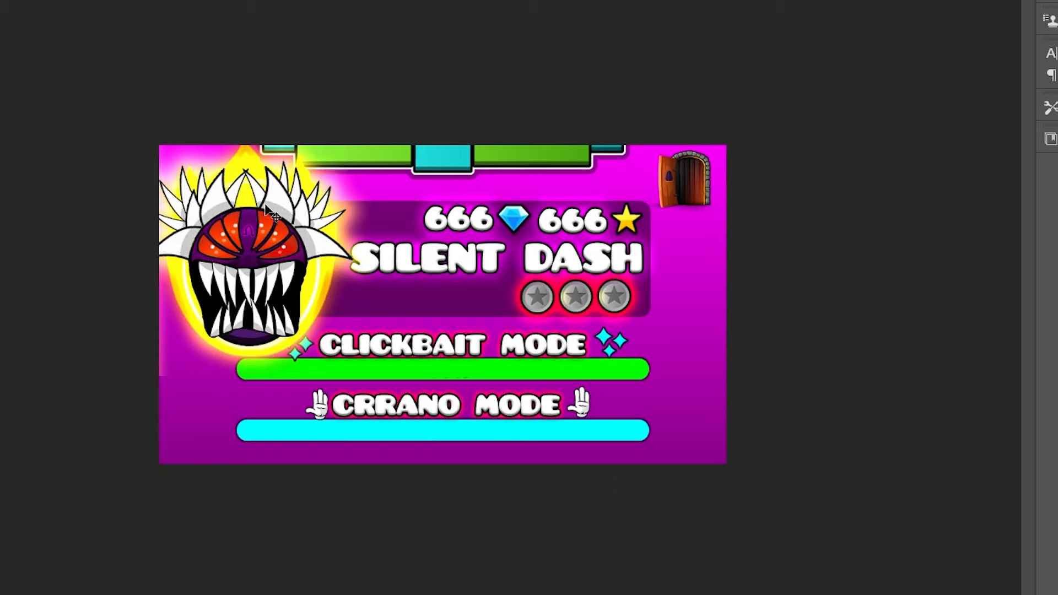
mouse_move(188, 50)
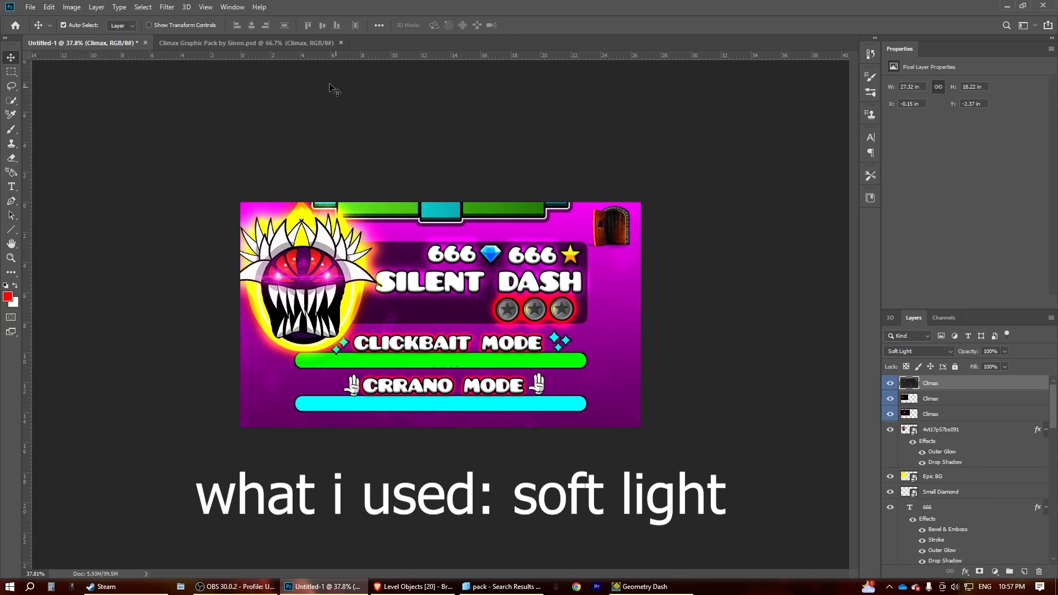
Step: Set the pasted Climax light texture's blend mode to Soft Light over the background
click(243, 42)
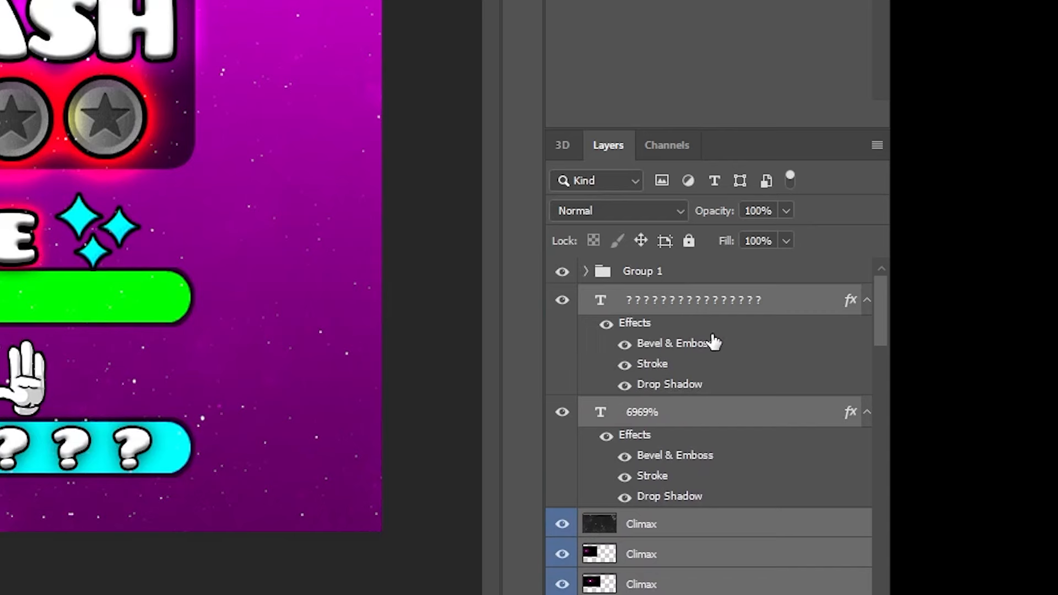
Step: Flatten the layers to a Smart Object and bring up the Camera Raw Filter
click(326, 11)
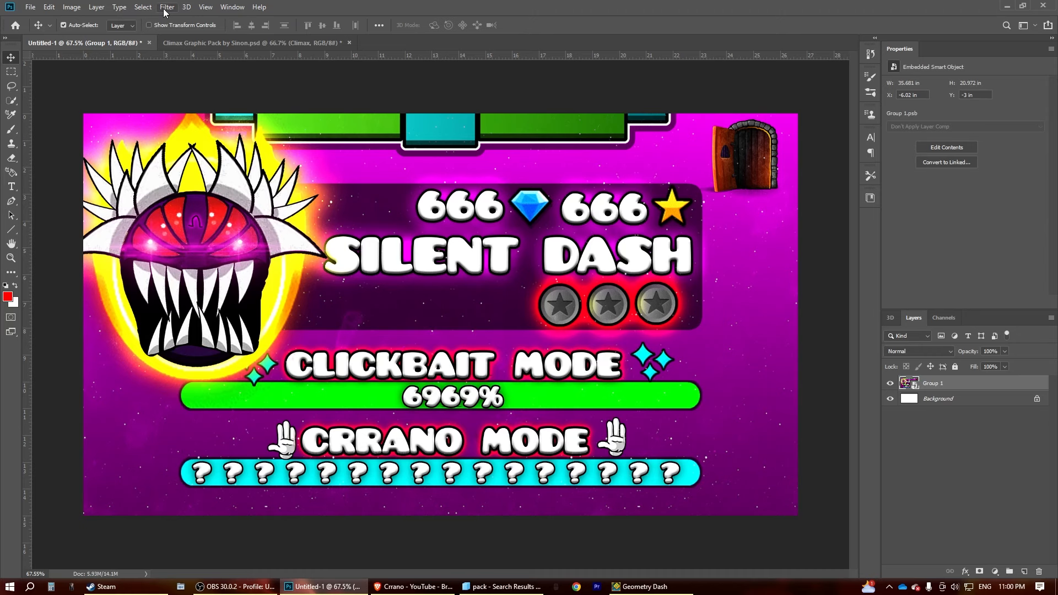
click(167, 8)
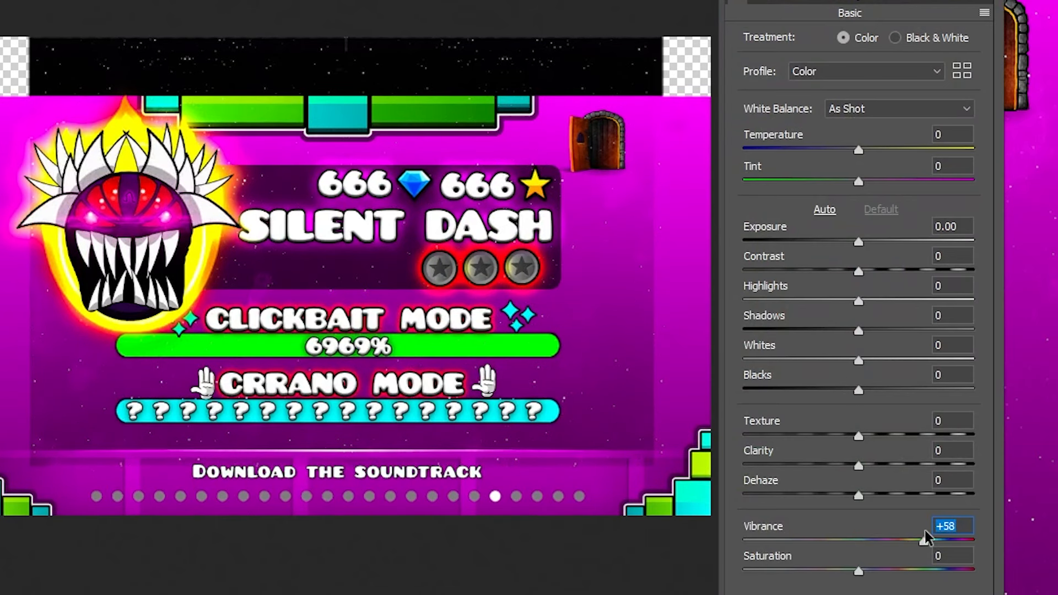
Step: Raise the thumbnail's Vibrance and nudge the Highlights back near neutral
drag(915, 540, 975, 540)
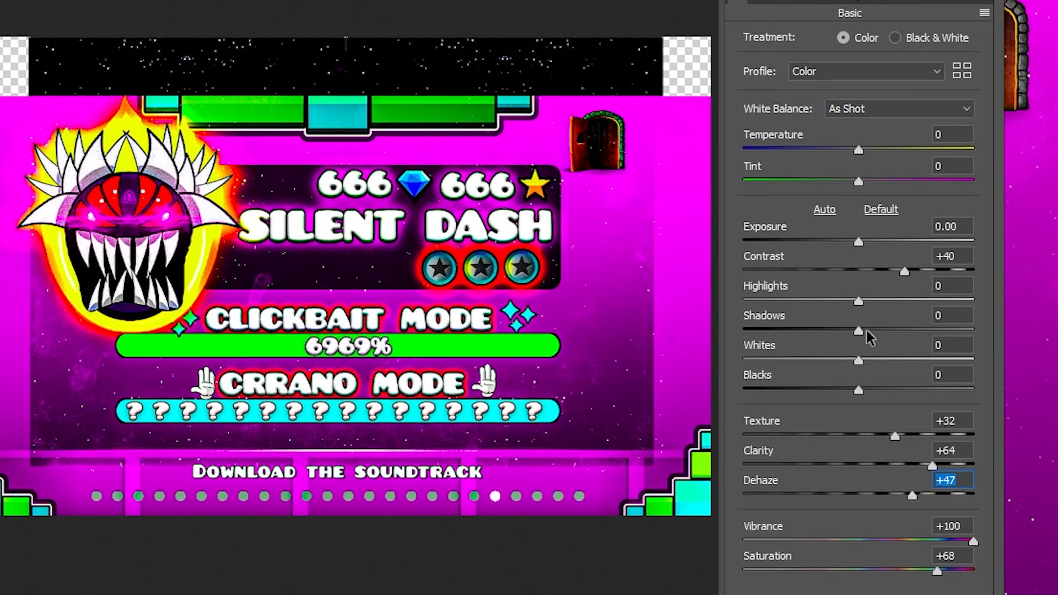
drag(857, 301, 756, 300)
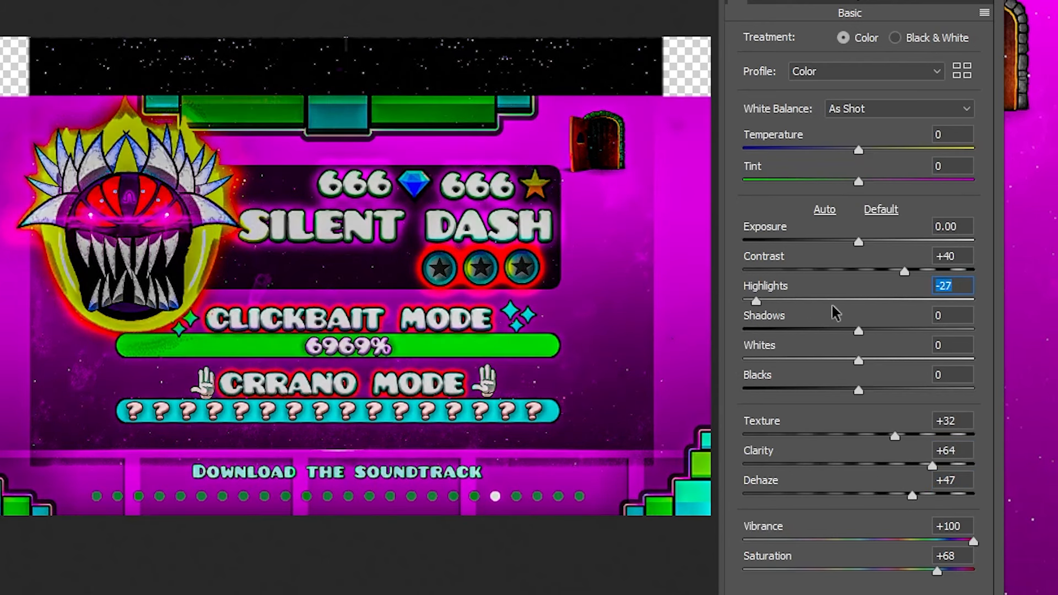
drag(756, 300, 849, 301)
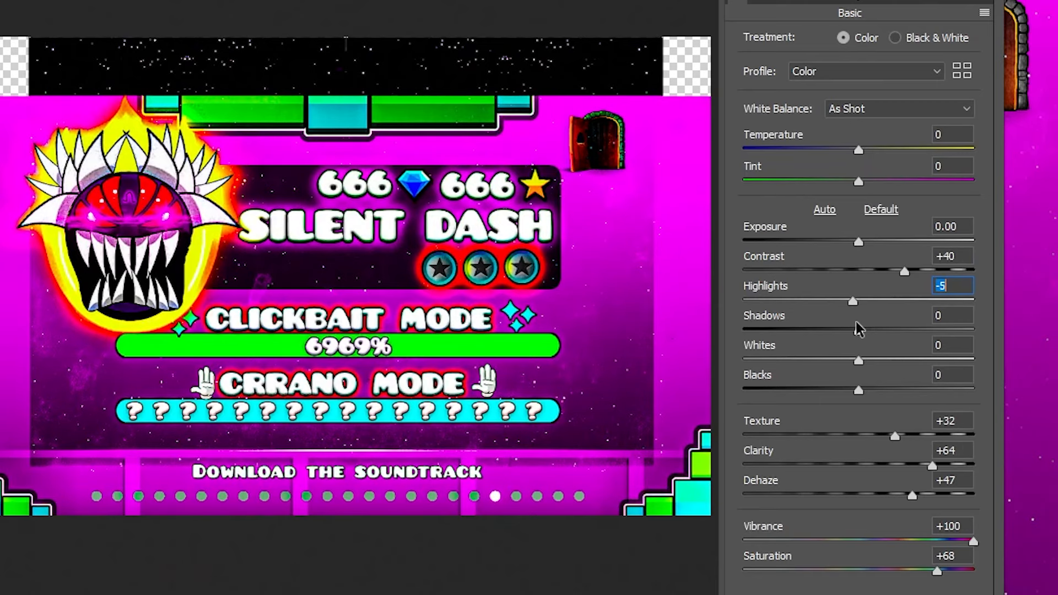